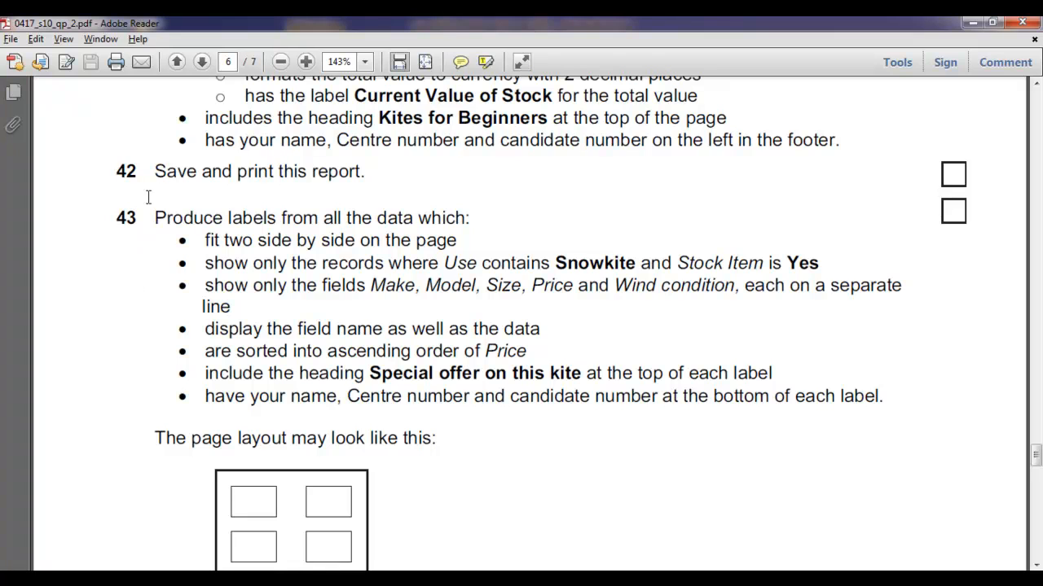
Review task 43's label requirements in the PDF, then bring up the J10kites table in Access.
{"action": "left_click_drag", "start_coordinate": [154, 217], "coordinate": [469, 217]}
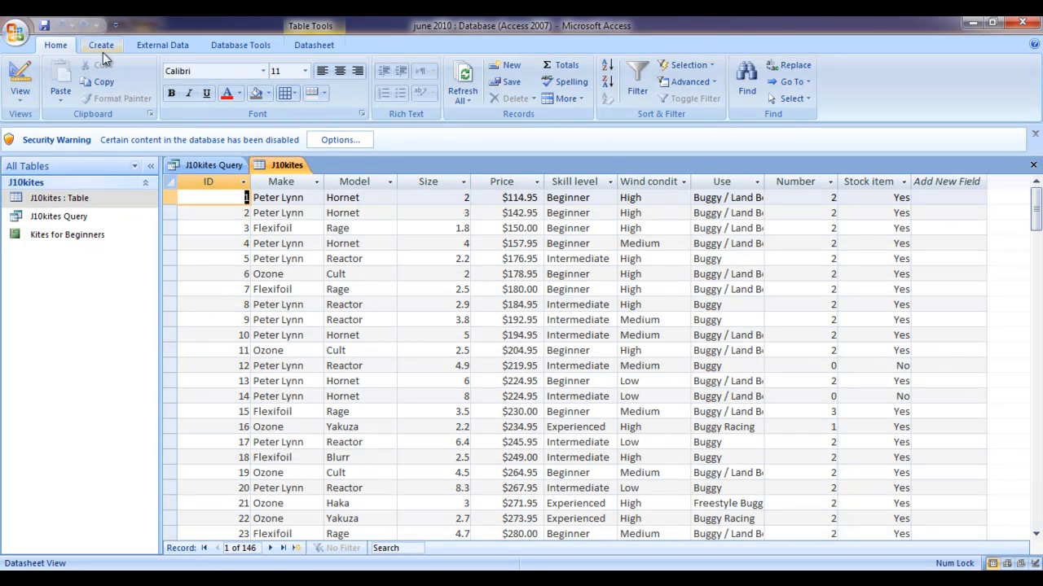
Build a simple query from the J10kites table that includes every field.
{"action": "left_click", "coordinate": [100, 44]}
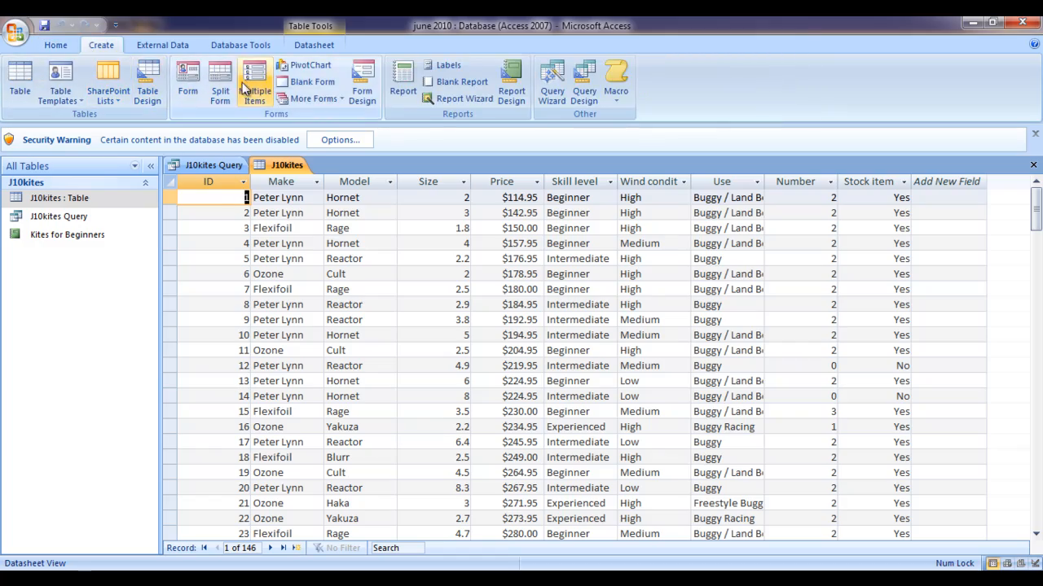
{"action": "left_click", "coordinate": [552, 81]}
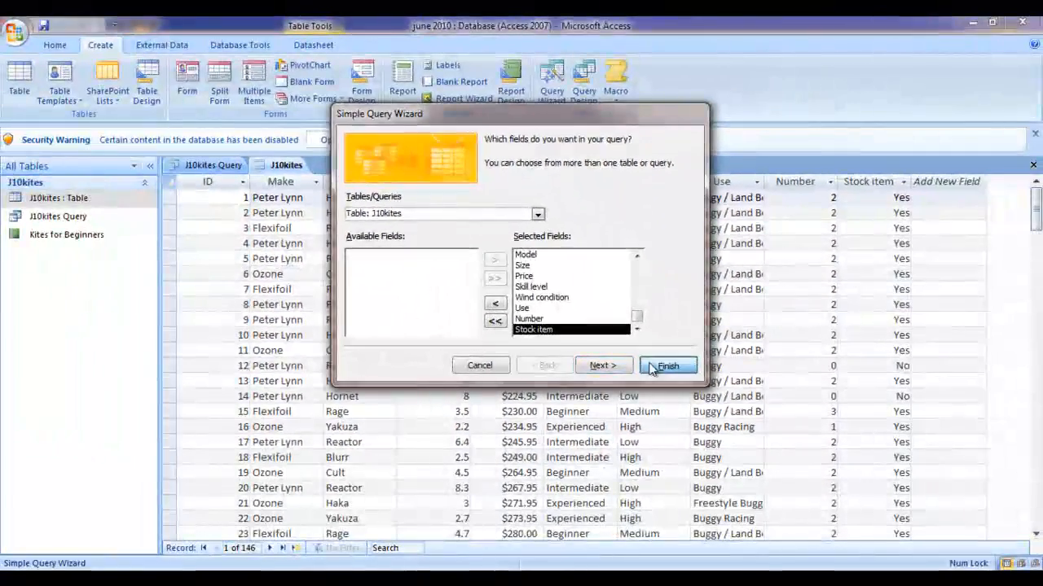
{"action": "left_click", "coordinate": [667, 365]}
{"action": "type", "text": "*Snowki"}
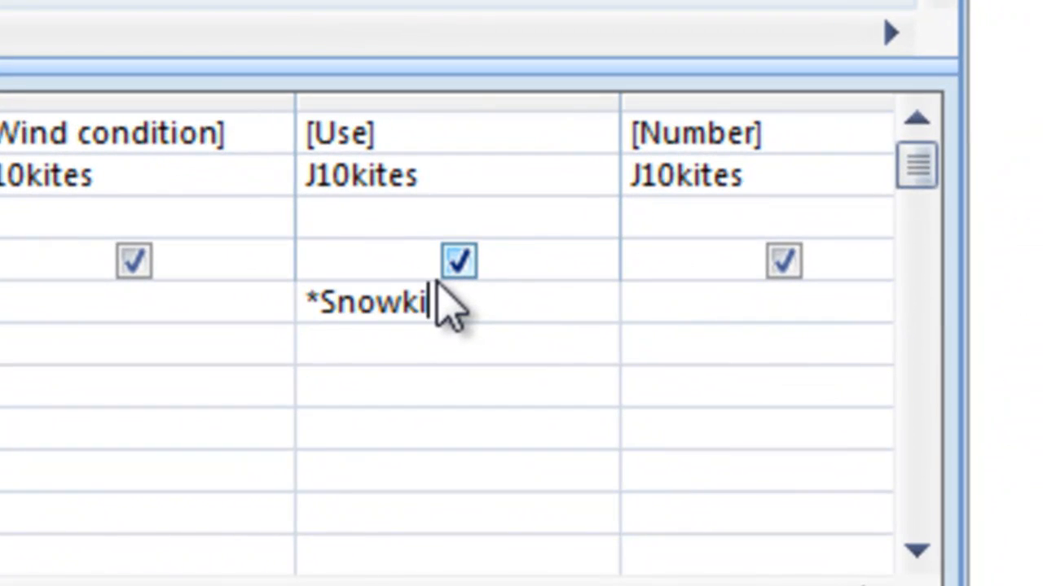
Enter *Snowkite* as the Use criterion and verify its spelling.
{"action": "type", "text": "te*"}
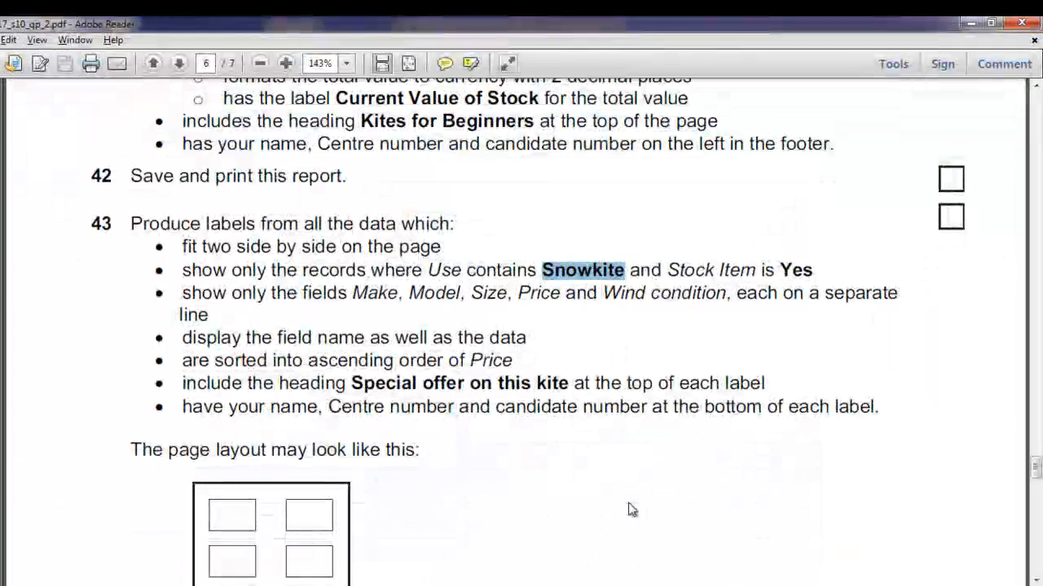
{"action": "double_click", "coordinate": [501, 270]}
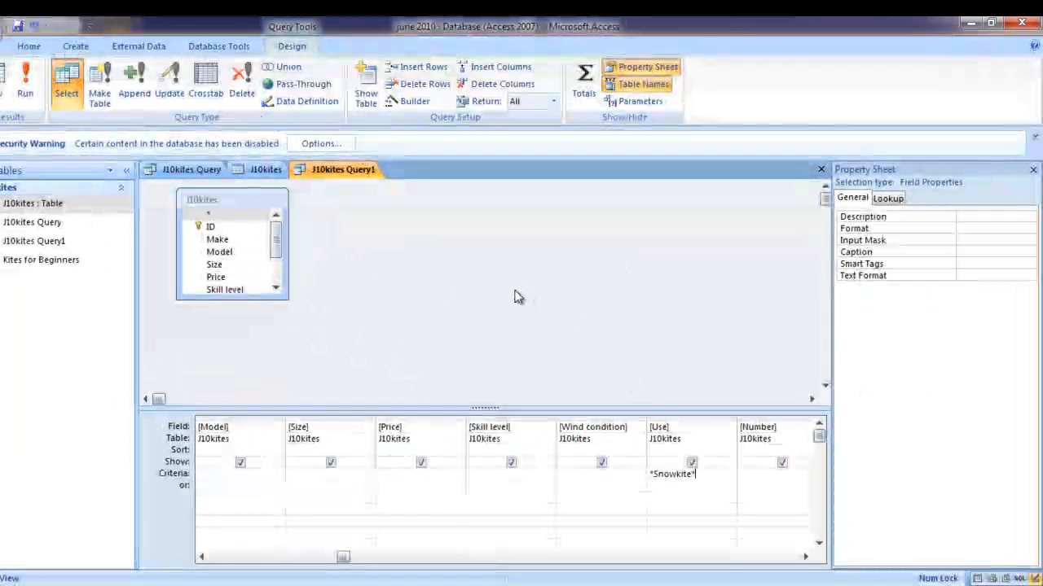
Add 'yes' as the Stock item criterion so the query returns the 8 in-stock snowkites.
{"action": "left_click", "coordinate": [25, 81]}
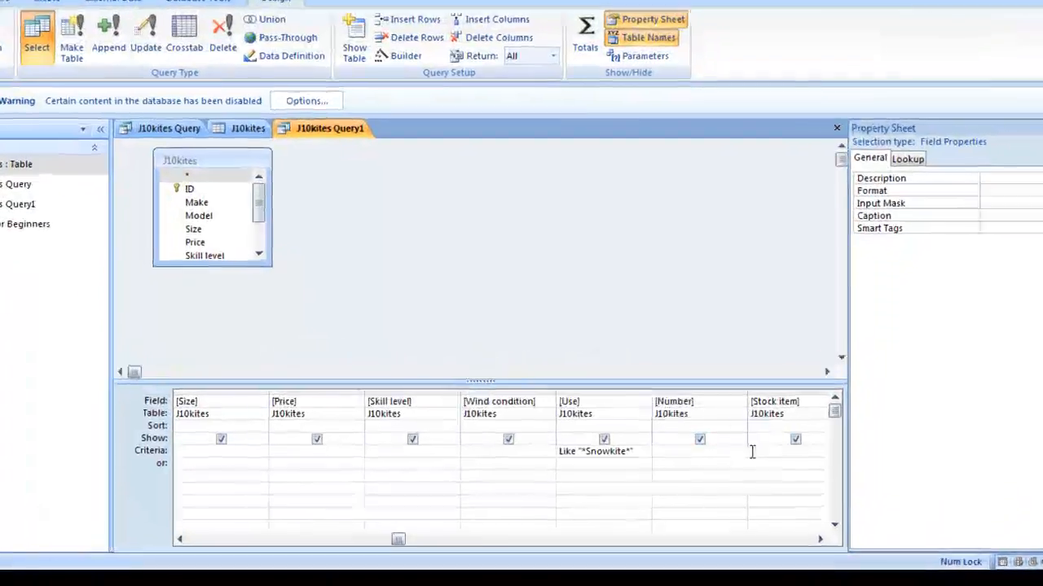
{"action": "type", "text": "yes"}
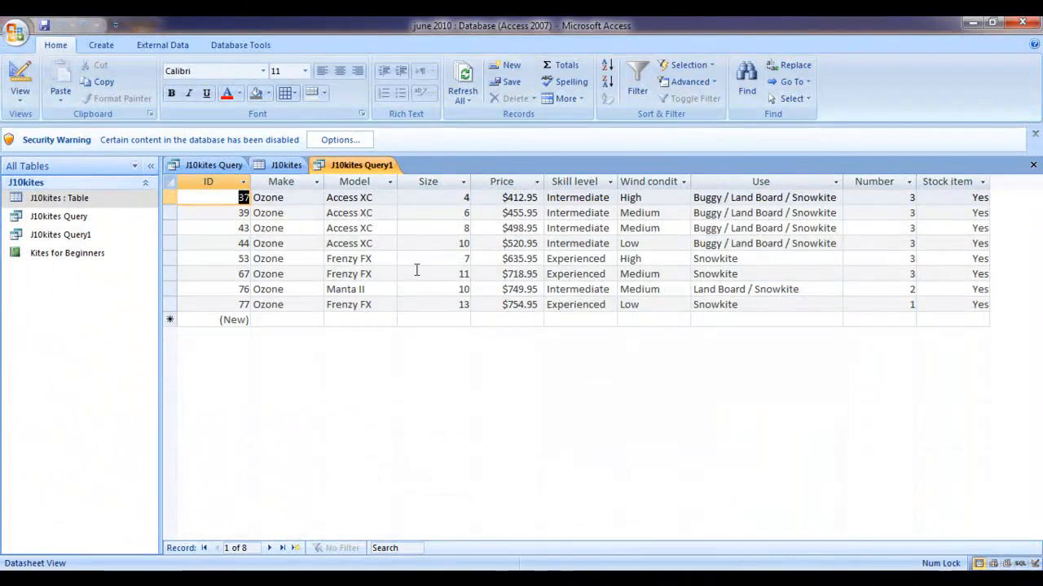
{"action": "mouse_move", "coordinate": [244, 492]}
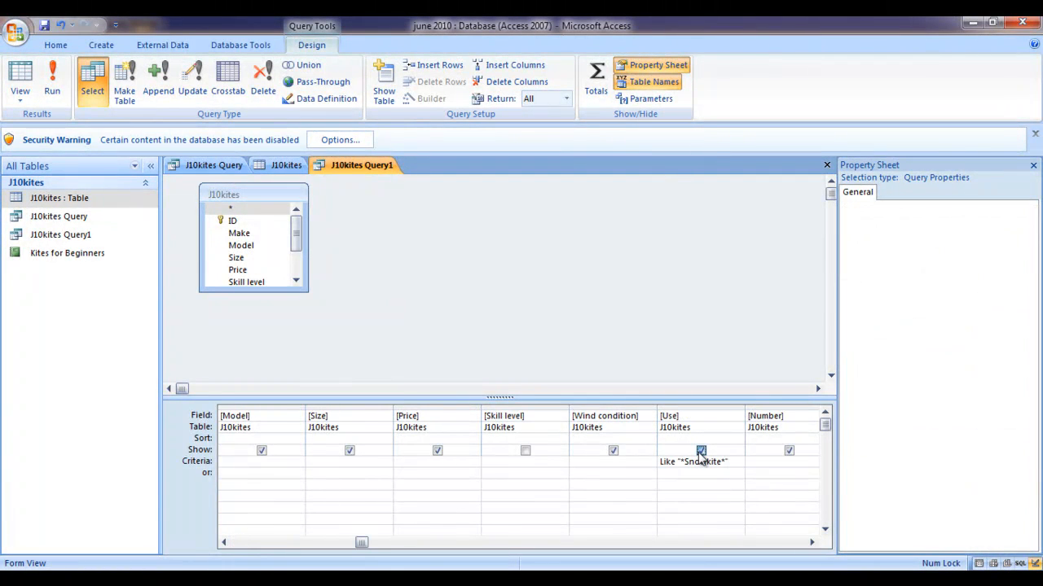
Hide the Use field and rerun the query showing only Make, Model, Size, Price and Wind condition.
{"action": "left_click", "coordinate": [659, 66]}
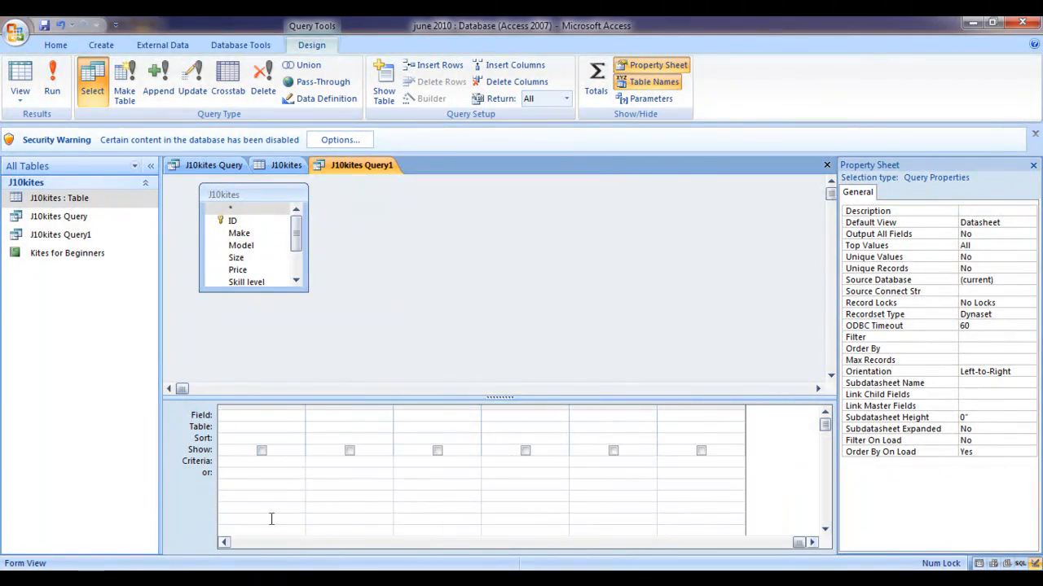
{"action": "left_click", "coordinate": [51, 74]}
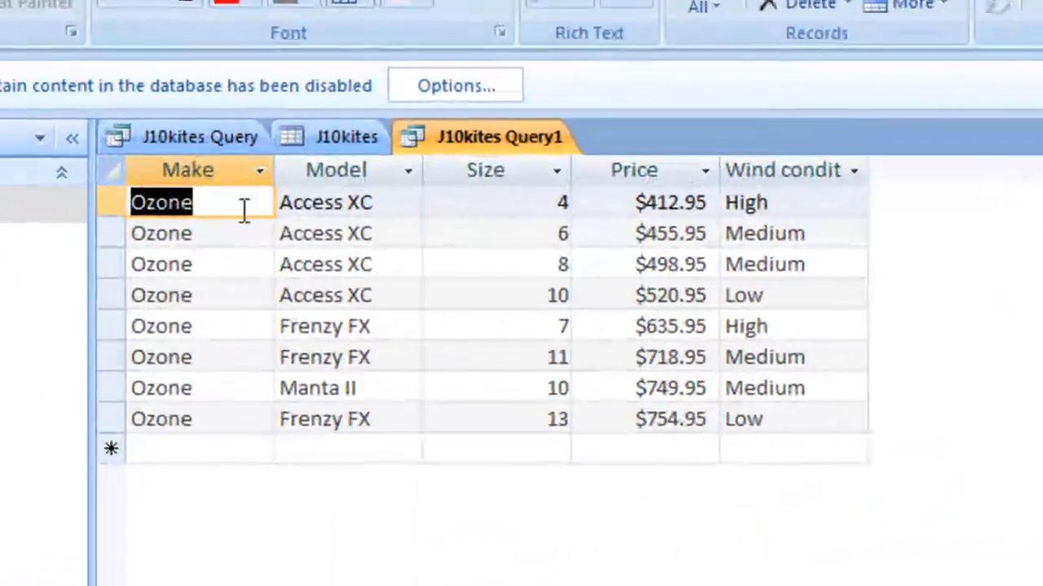
{"action": "key", "text": "alt+tab"}
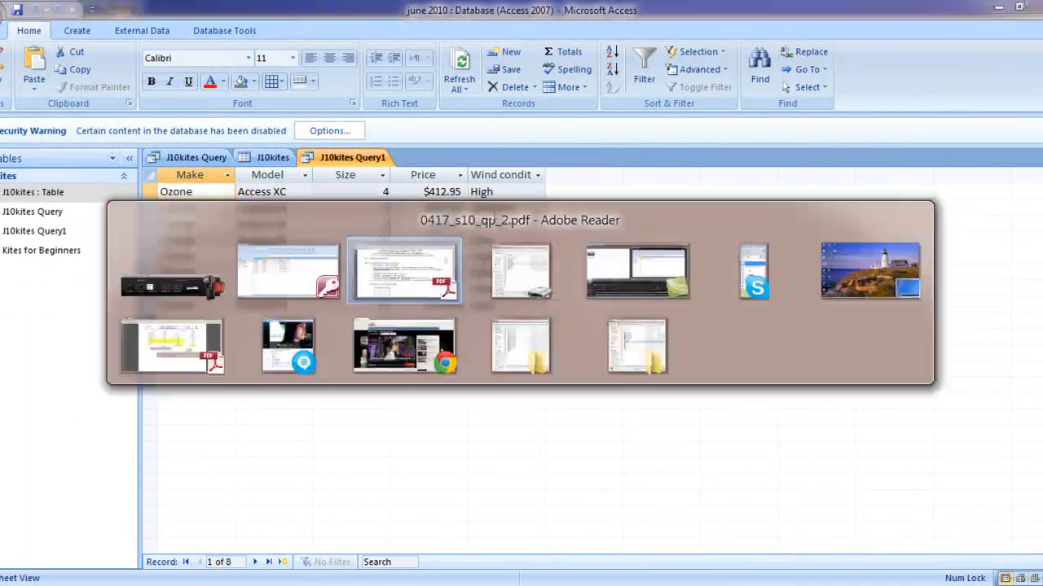
Check the required field list on task 43 in Adobe Reader.
{"action": "left_click", "coordinate": [403, 270]}
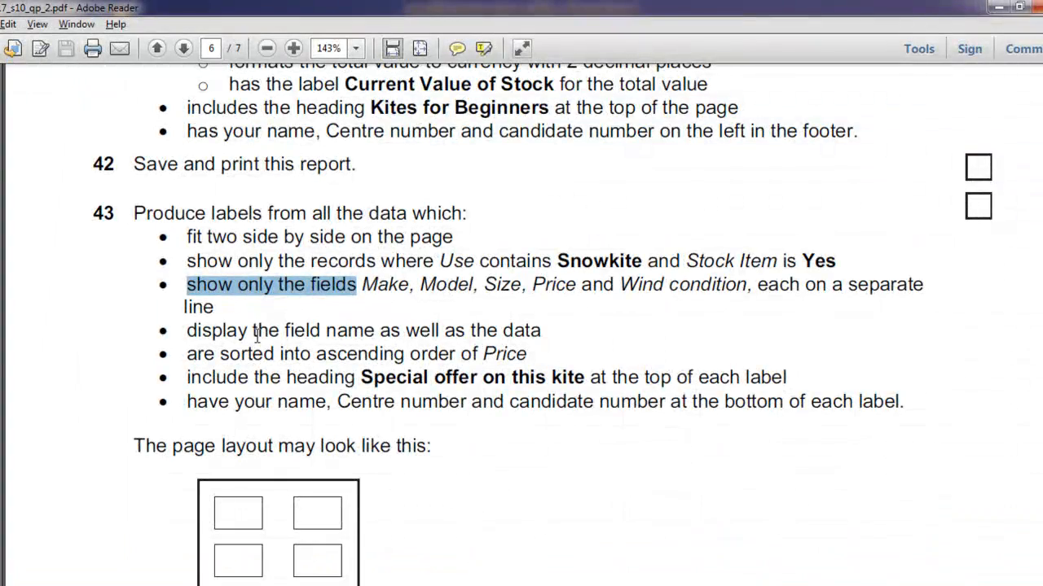
{"action": "mouse_move", "coordinate": [196, 312]}
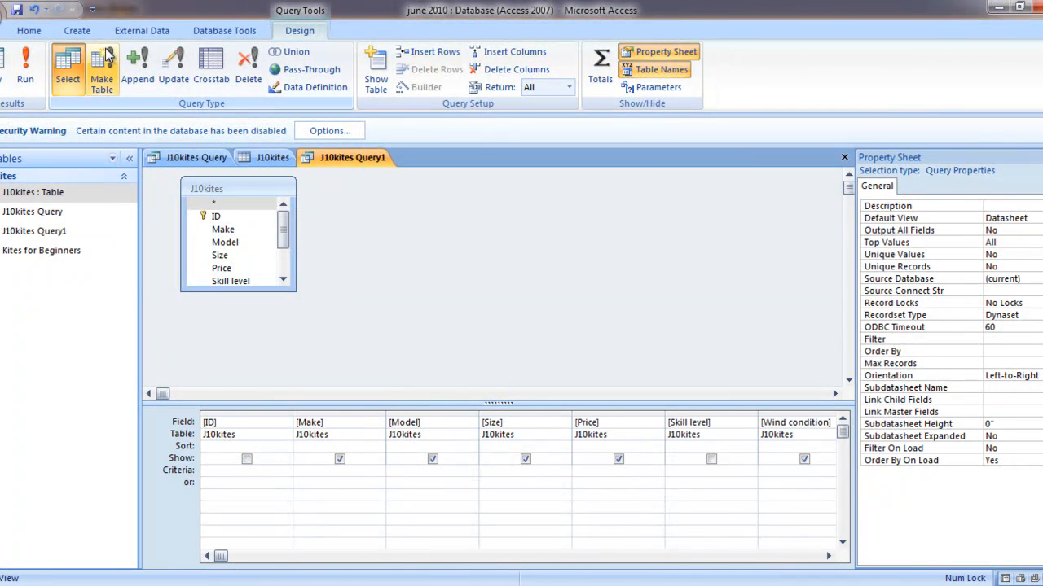
Start the Label Wizard using J10kites Query1 as the source.
{"action": "left_click", "coordinate": [76, 30]}
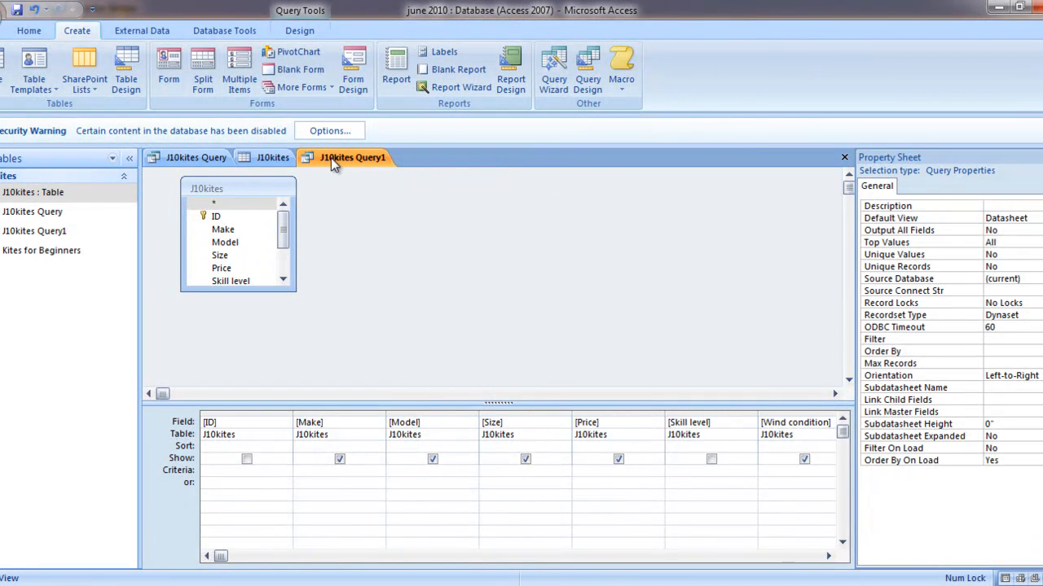
{"action": "left_click", "coordinate": [444, 52]}
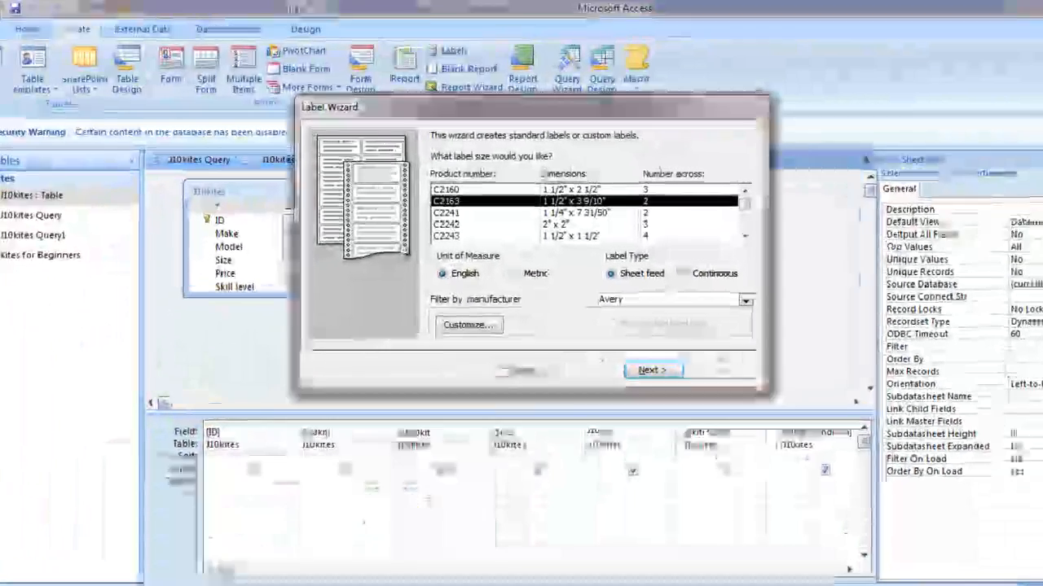
Choose the C2163 two-across label size and advance to the prototype label page.
{"action": "left_click", "coordinate": [653, 369]}
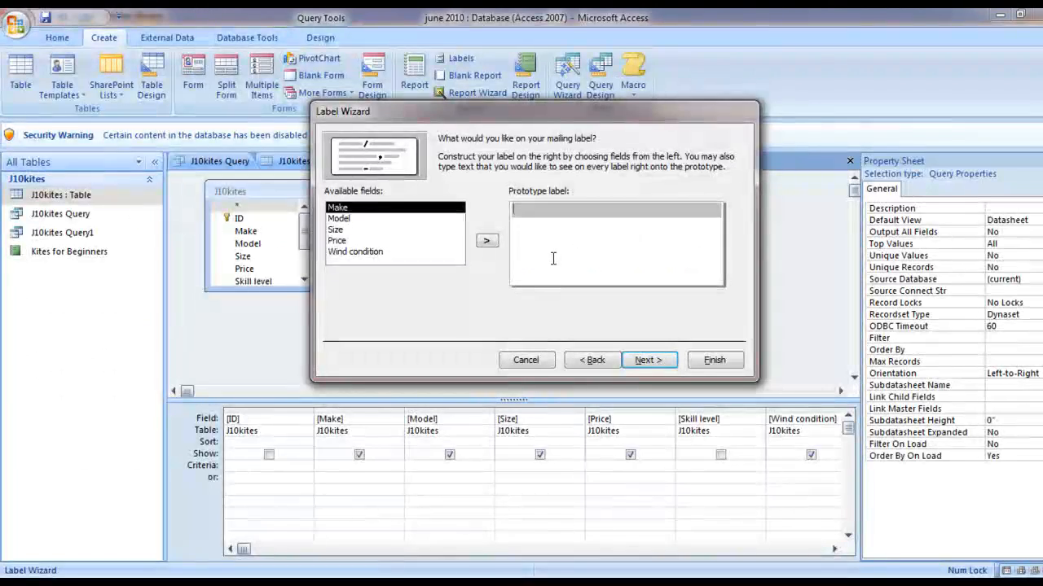
Add the heading 'Special offer on this kite' and labelled Make and Model fields.
{"action": "type", "text": "Special offer on this kite"}
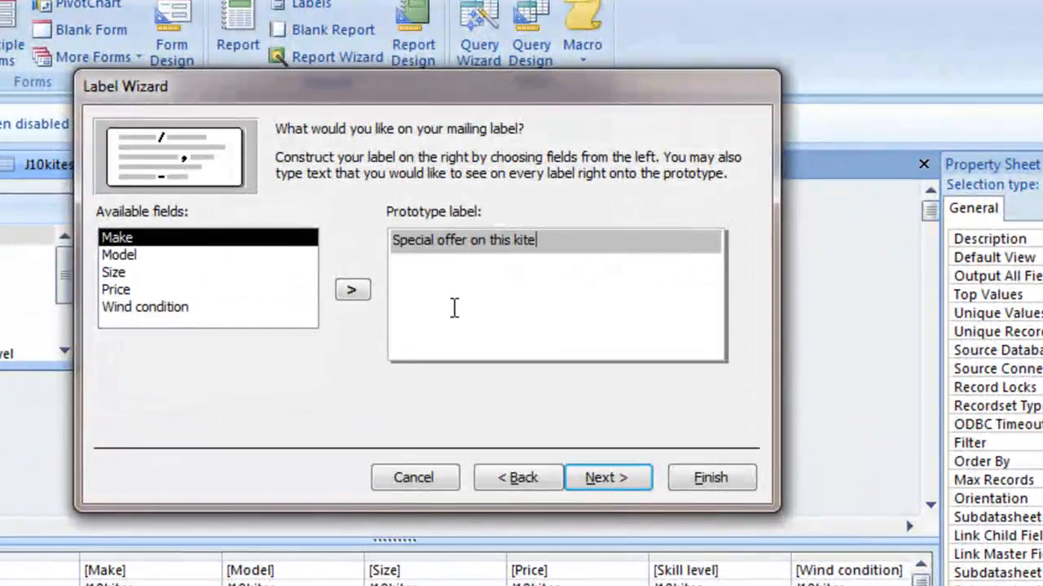
{"action": "type", "text": "mak"}
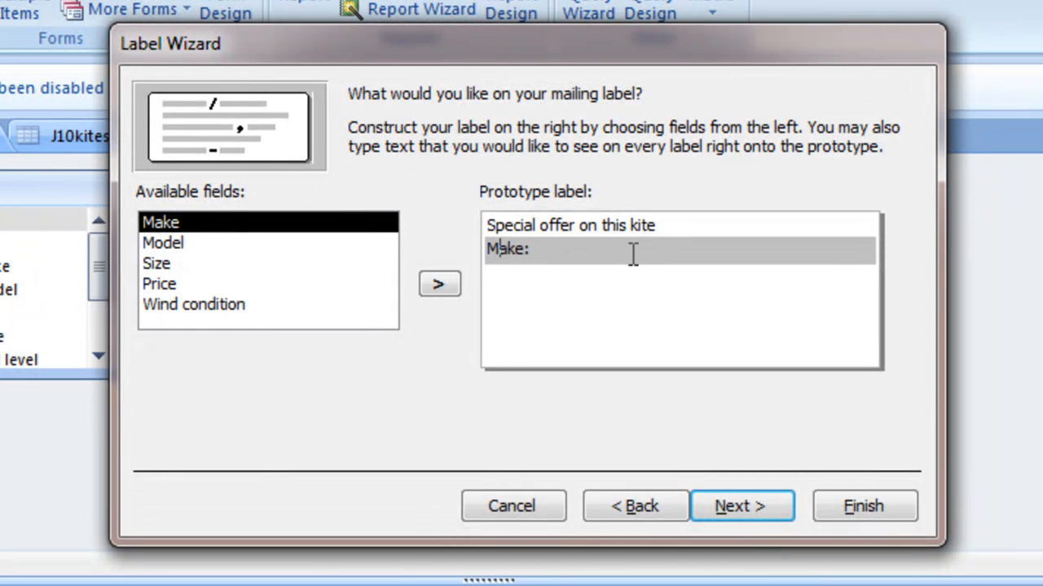
{"action": "left_click", "coordinate": [439, 284]}
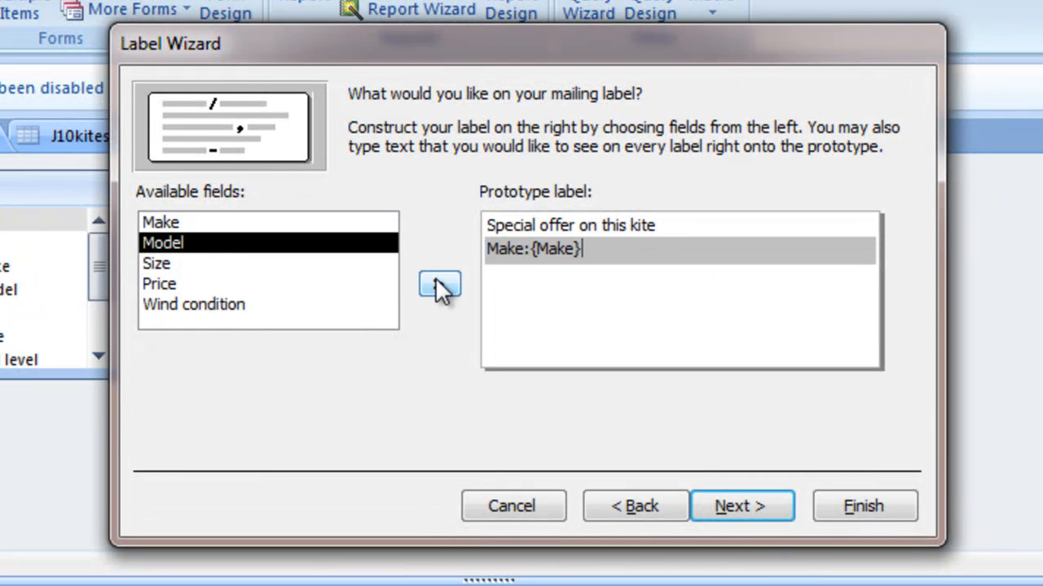
{"action": "left_click", "coordinate": [440, 287]}
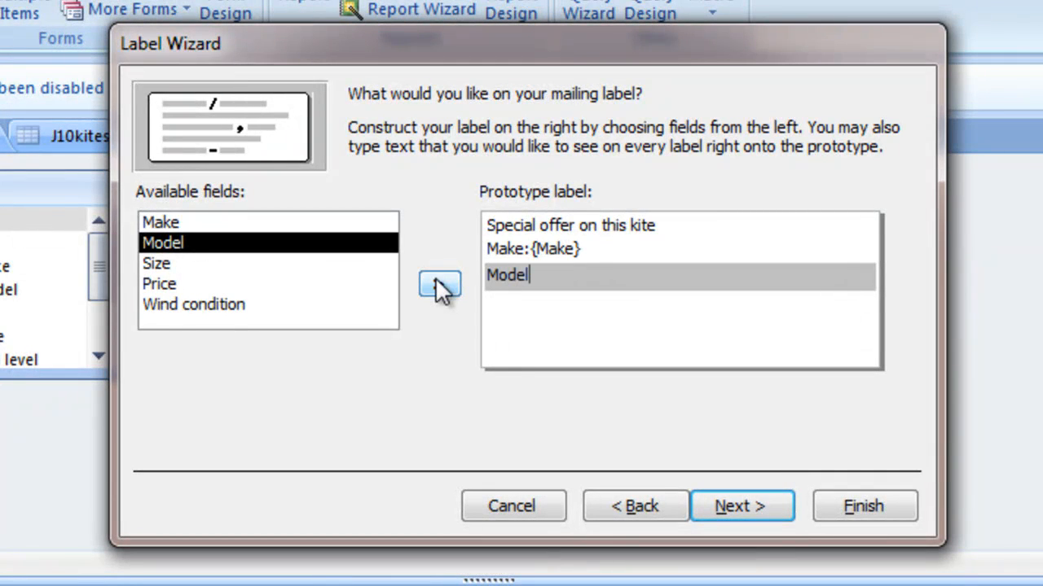
{"action": "left_click", "coordinate": [439, 286]}
{"action": "type", "text": "Size:"}
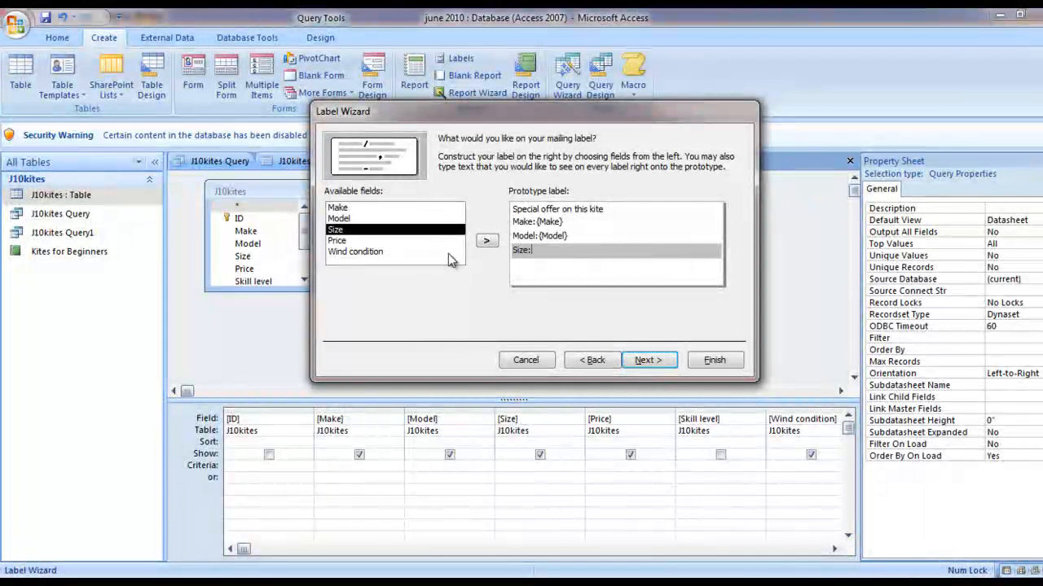
Add labelled Size and Price fields to the prototype label, then continue to sorting.
{"action": "left_click", "coordinate": [487, 241]}
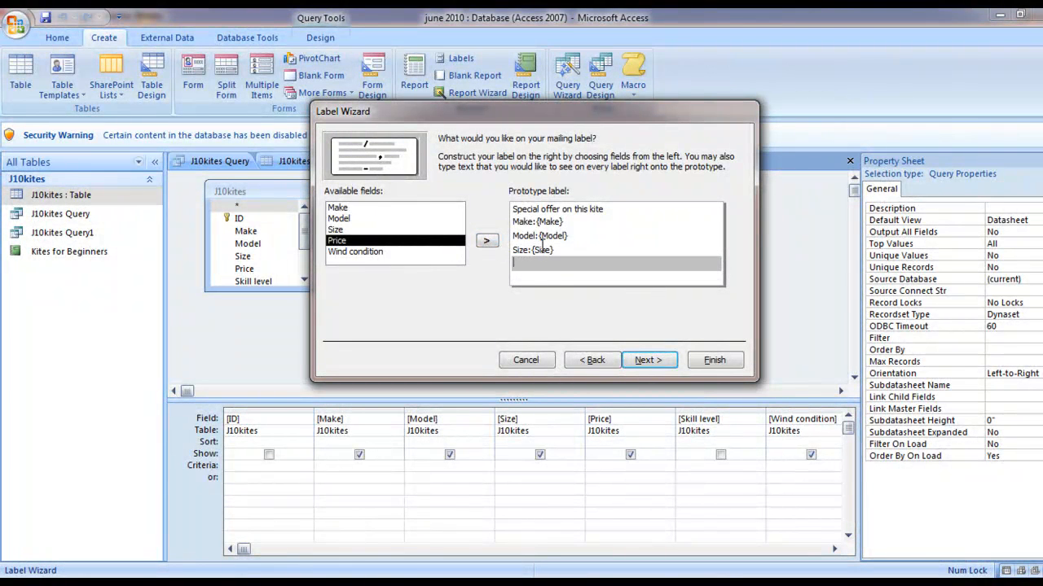
{"action": "type", "text": "Pri"}
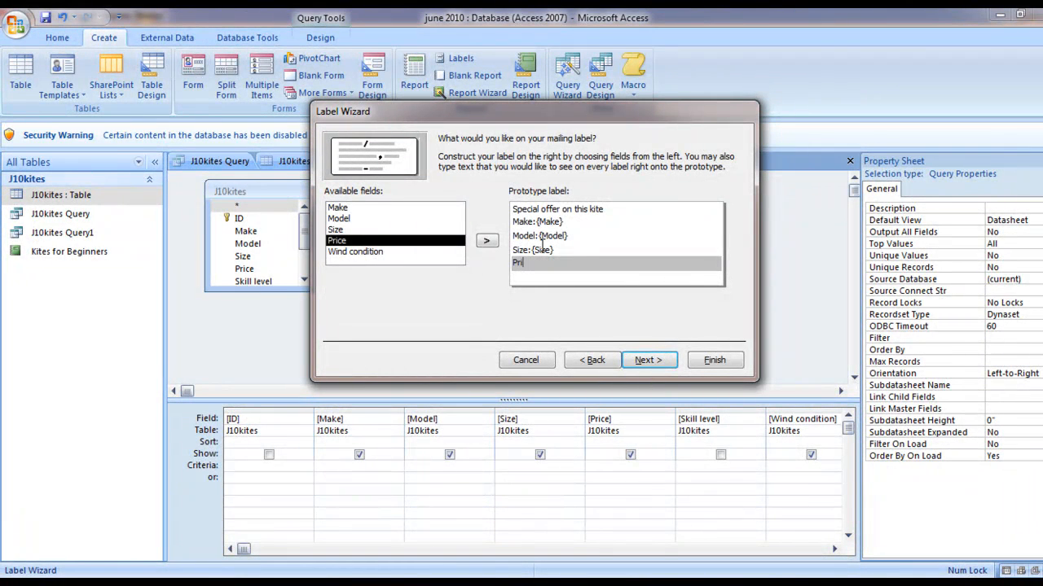
{"action": "left_click", "coordinate": [487, 240]}
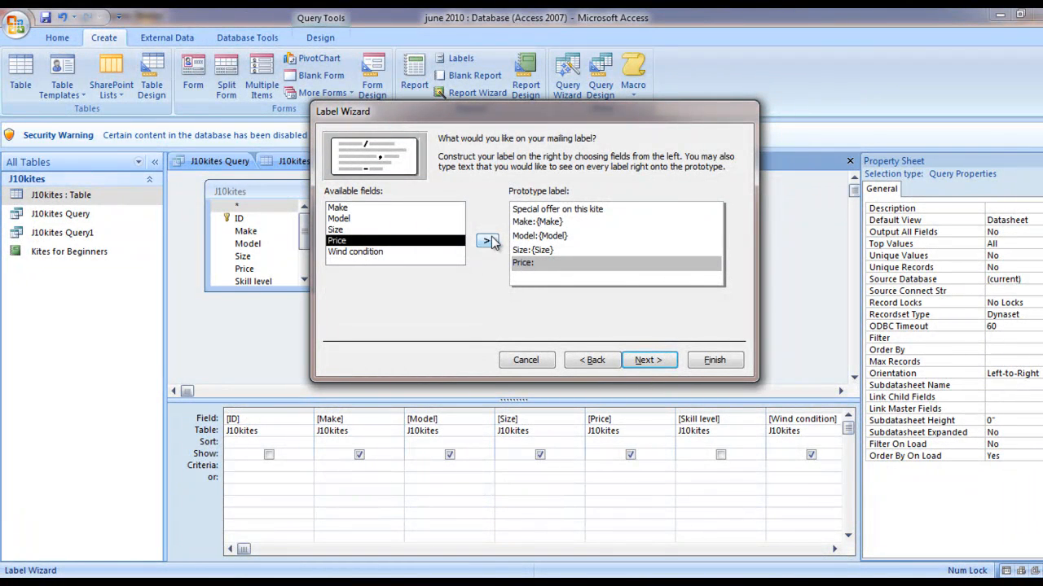
{"action": "left_click", "coordinate": [489, 240]}
{"action": "type", "text": "Wind"}
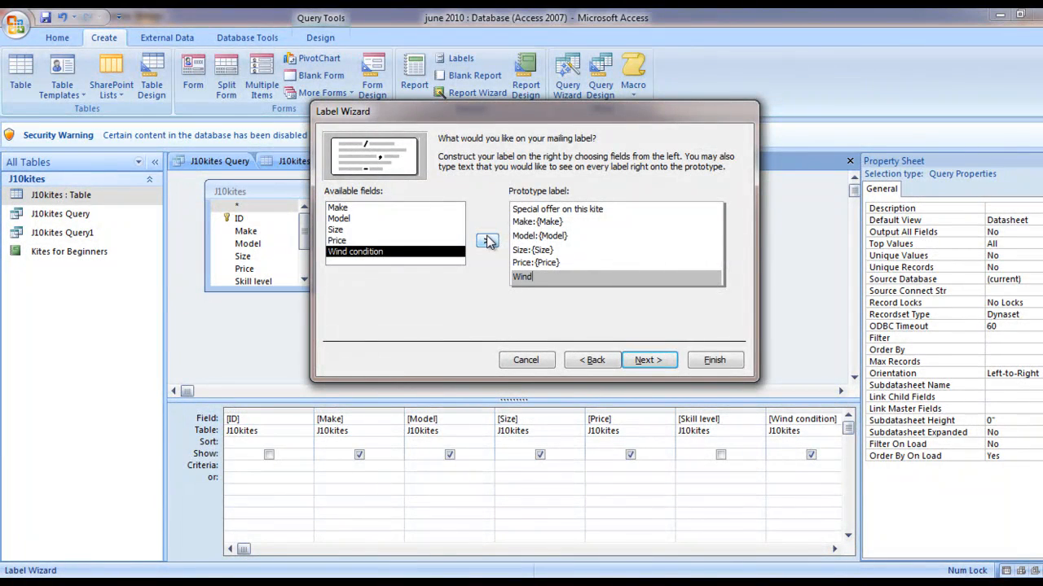
{"action": "left_click", "coordinate": [647, 360]}
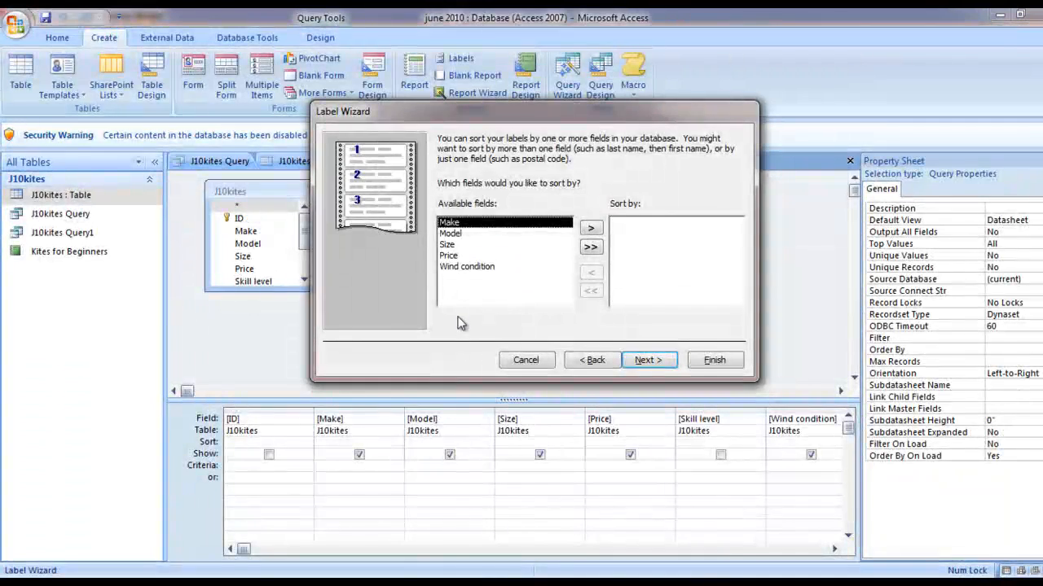
Sort the labels by Price and save the report as 'Labels J10kites Query43'.
{"action": "left_click", "coordinate": [591, 228]}
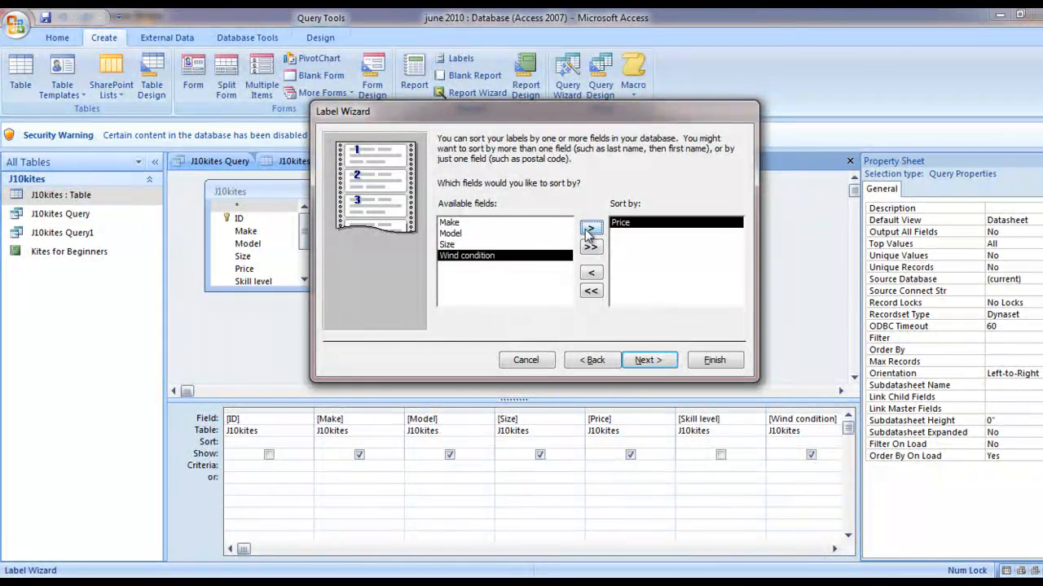
{"action": "left_click", "coordinate": [647, 360]}
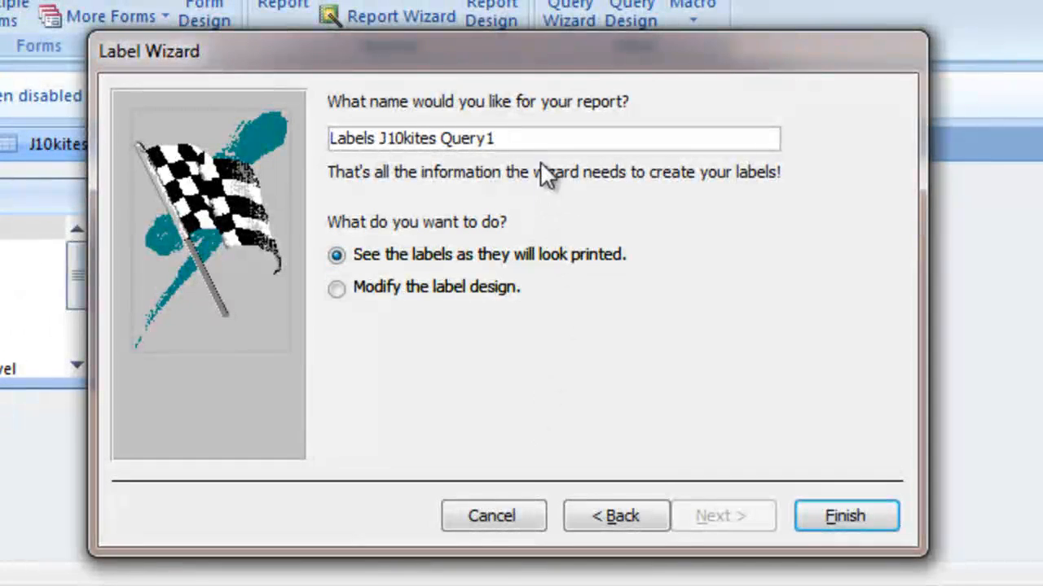
{"action": "type", "text": "43"}
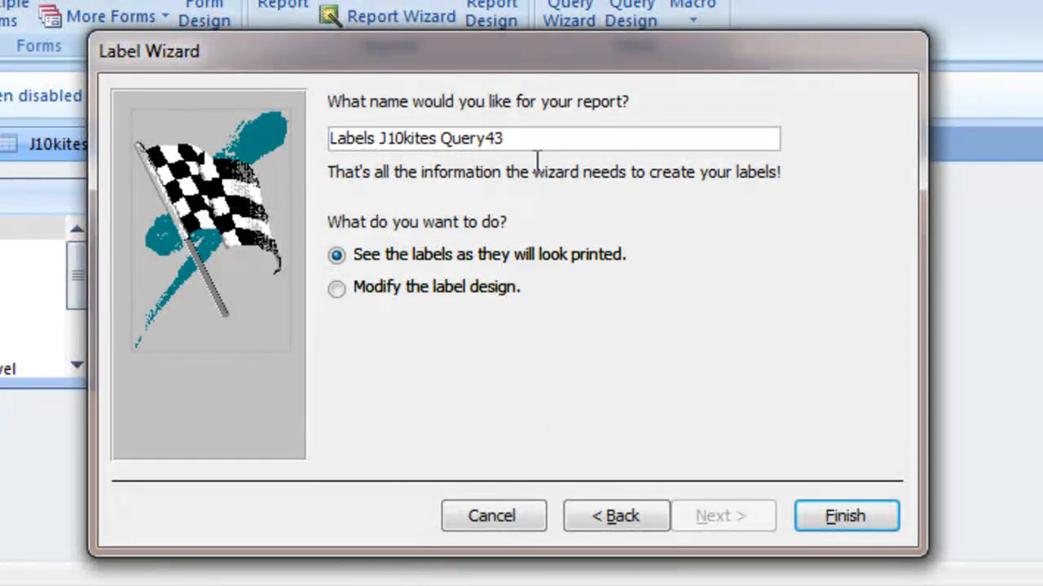
{"action": "left_click", "coordinate": [845, 516]}
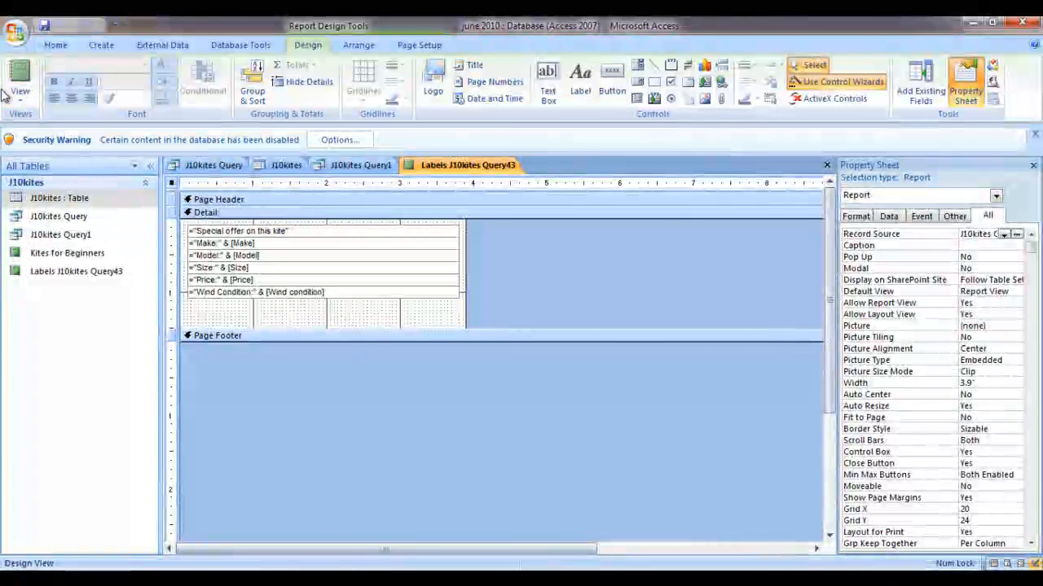
Switch the label report into Design View from the report views list.
{"action": "left_click", "coordinate": [20, 73]}
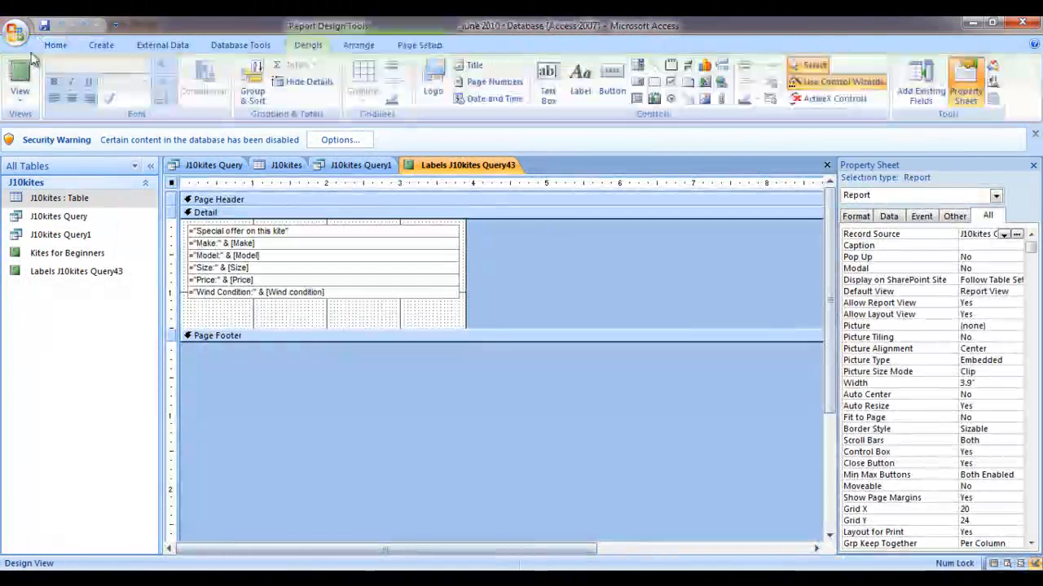
{"action": "left_click", "coordinate": [20, 82]}
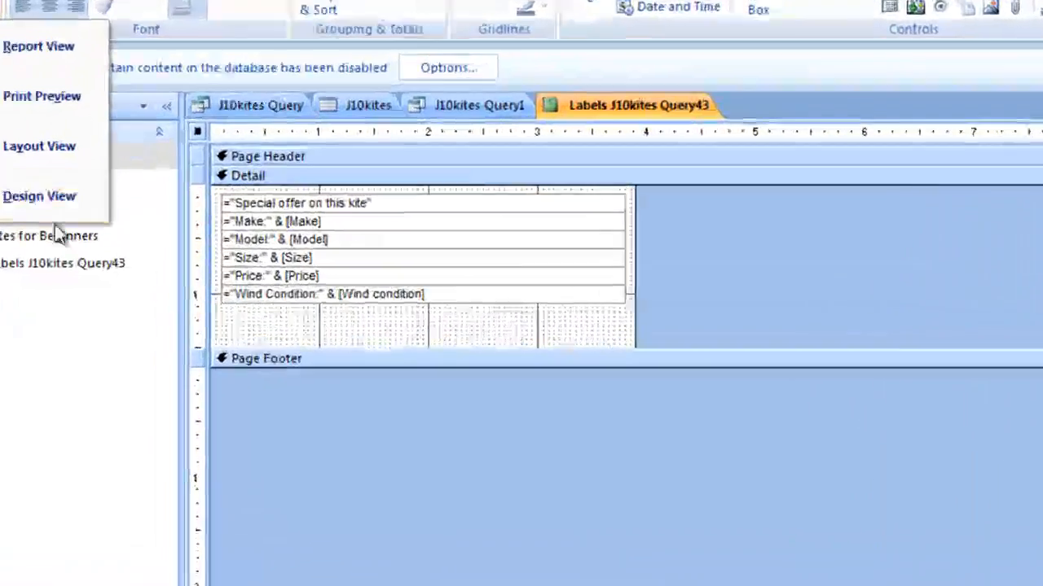
{"action": "left_click", "coordinate": [39, 196]}
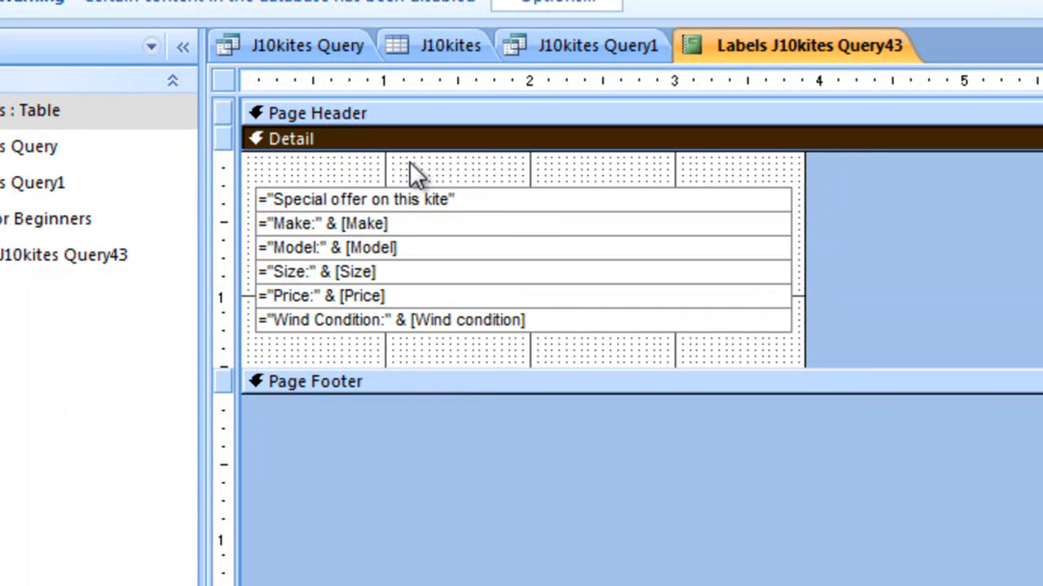
{"action": "mouse_move", "coordinate": [361, 360]}
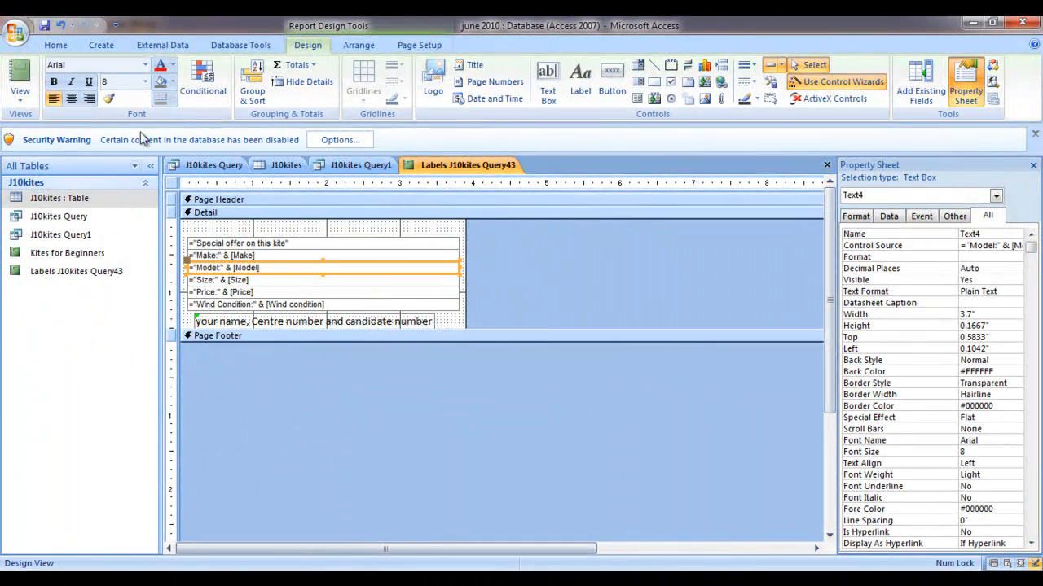
Select the Model line, then the special-offer heading line of the label.
{"action": "left_click", "coordinate": [313, 321]}
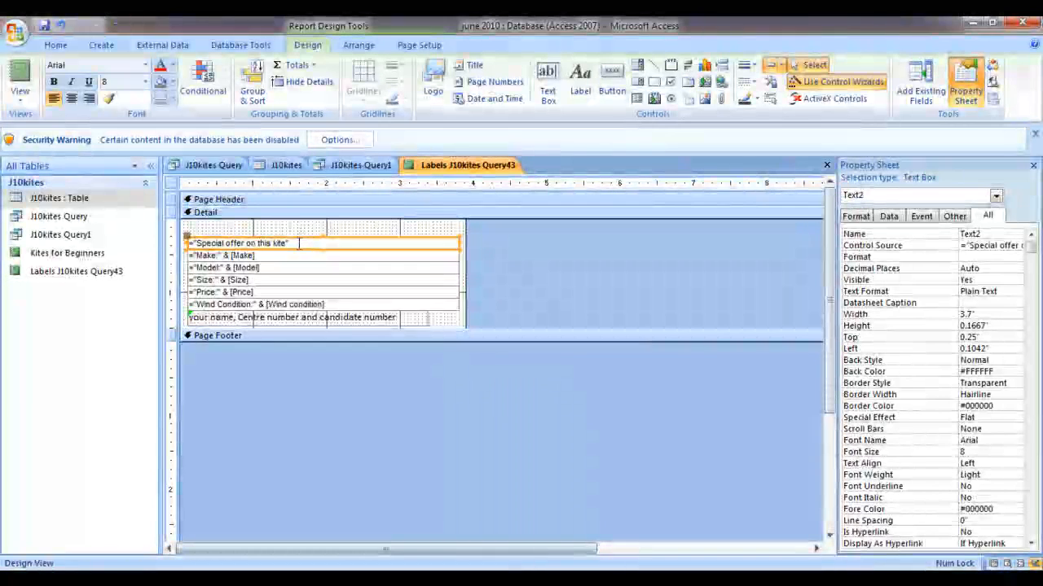
{"action": "left_click", "coordinate": [218, 279]}
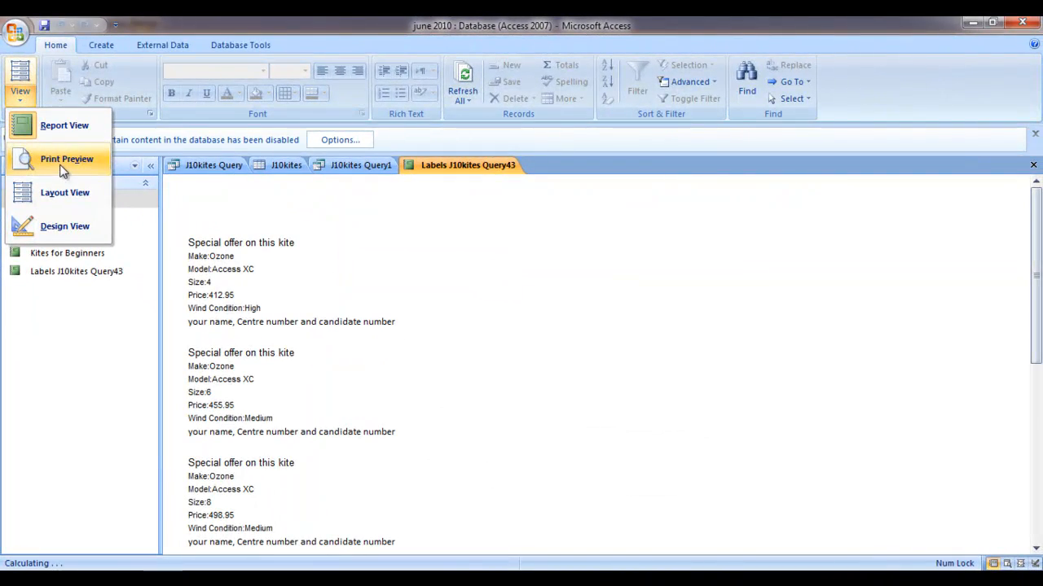
Preview the labels as printed two across, then return to Design View.
{"action": "left_click", "coordinate": [67, 159]}
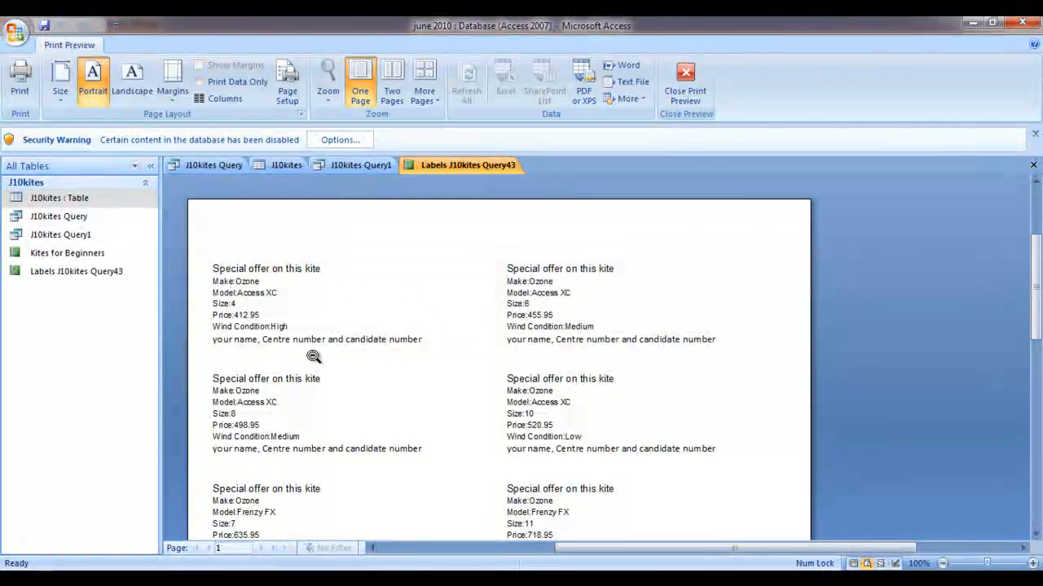
{"action": "mouse_move", "coordinate": [685, 81]}
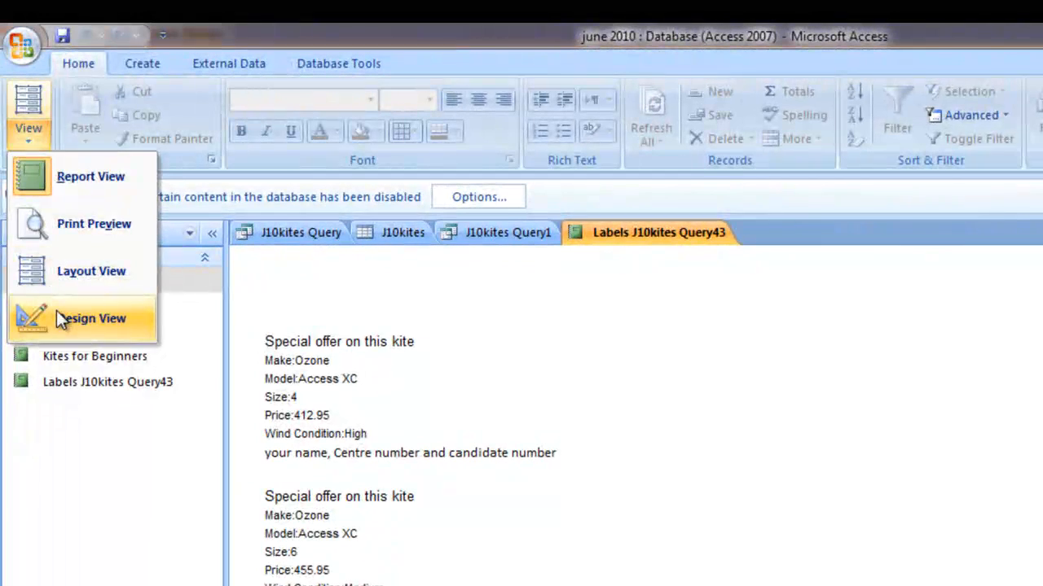
{"action": "left_click", "coordinate": [91, 318]}
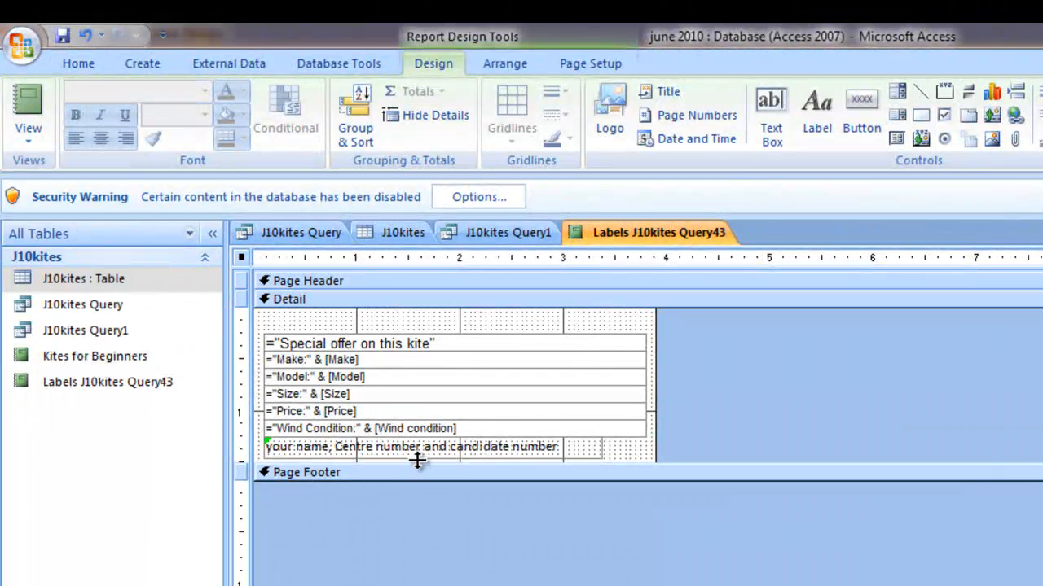